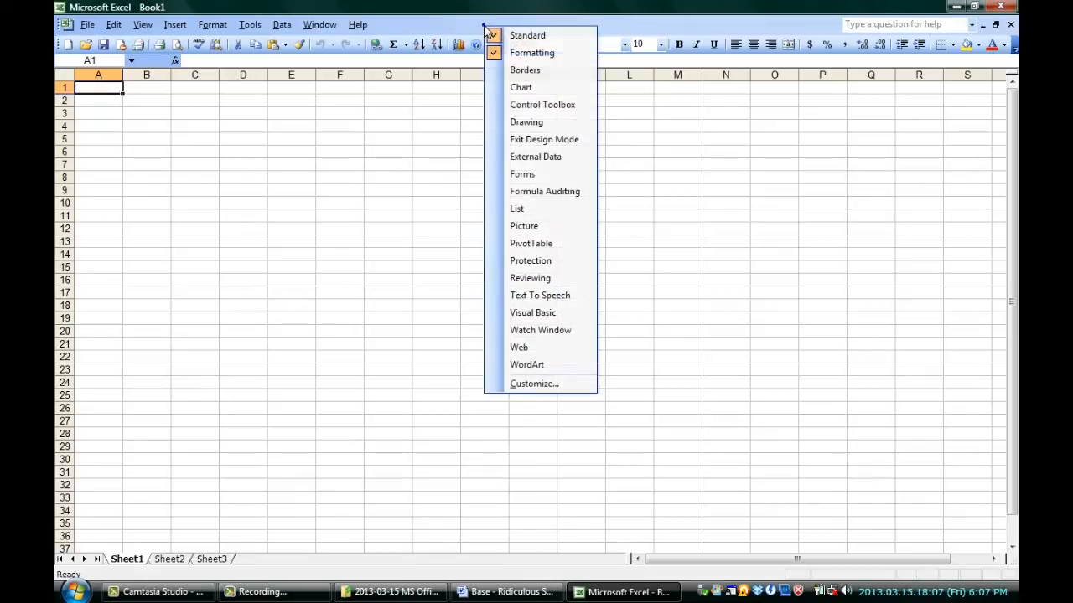
mouse_move(533, 383)
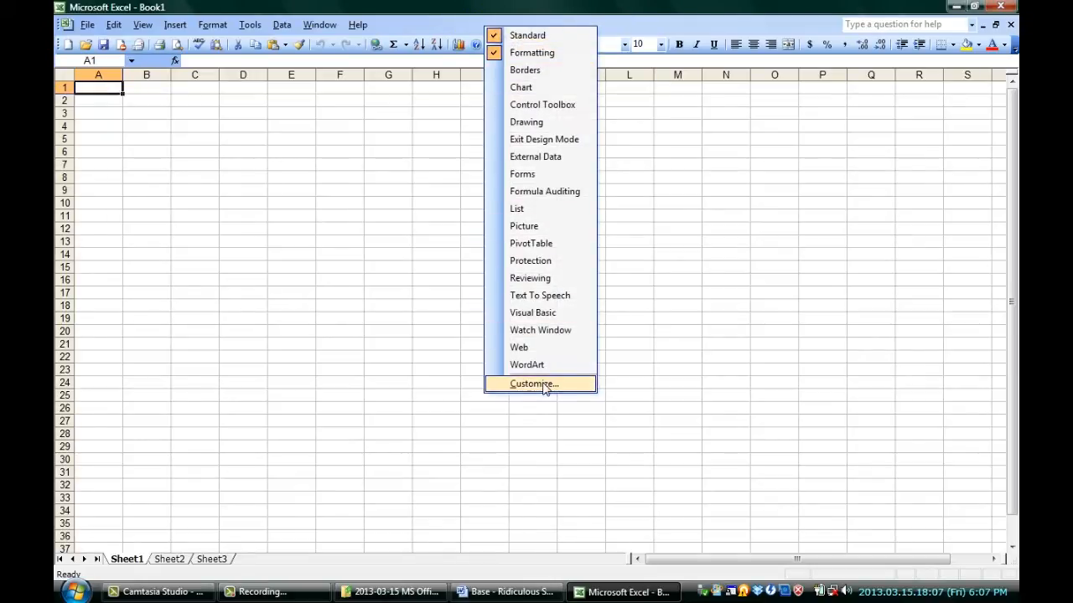
Browse the Customize settings' Commands and Toolbars views, then dismiss them.
click(533, 384)
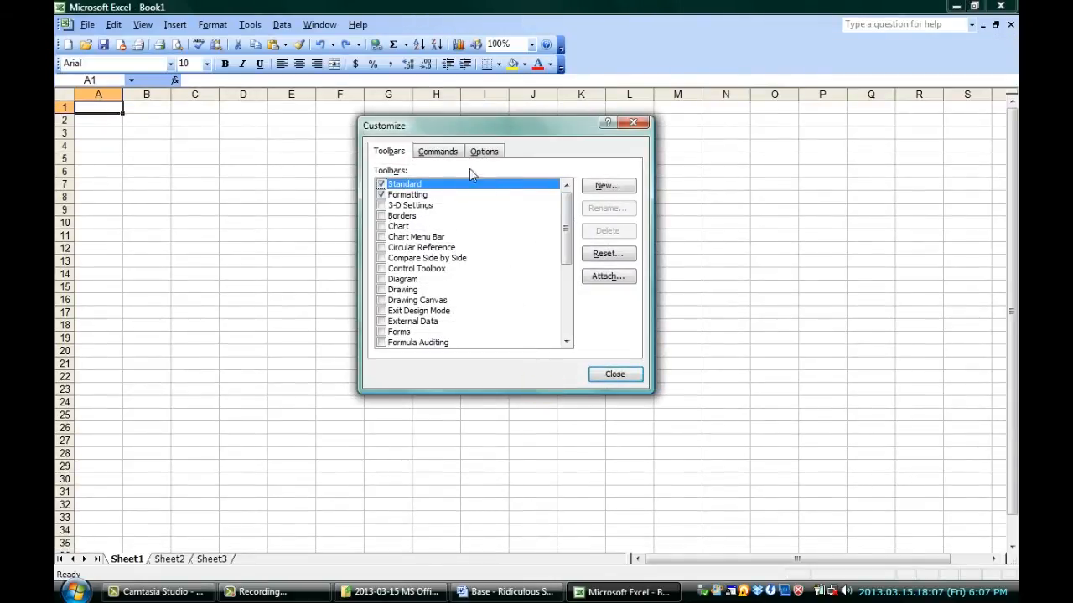
click(435, 151)
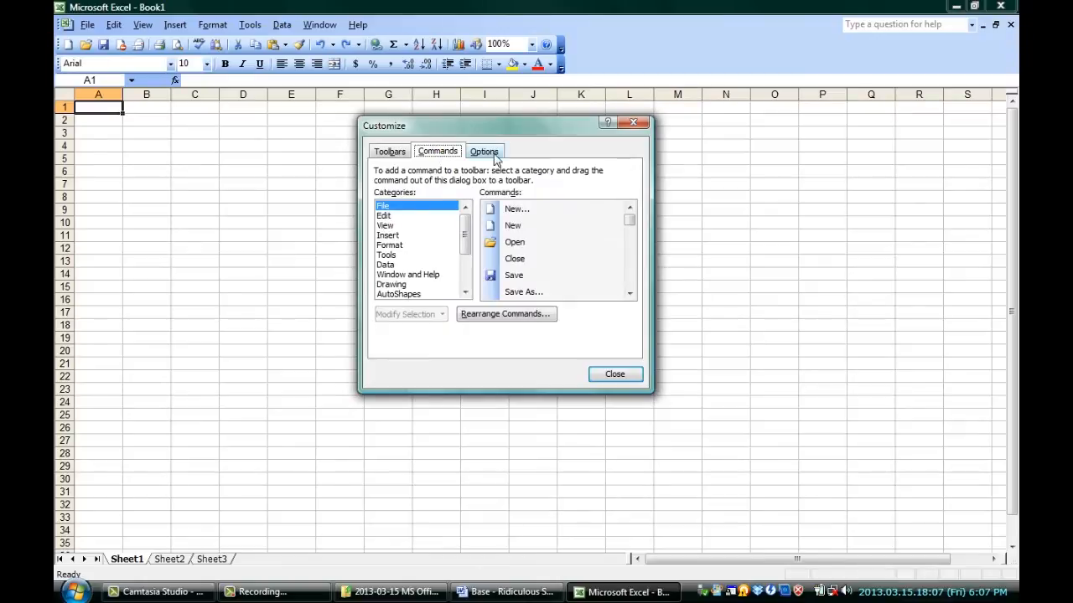
click(389, 151)
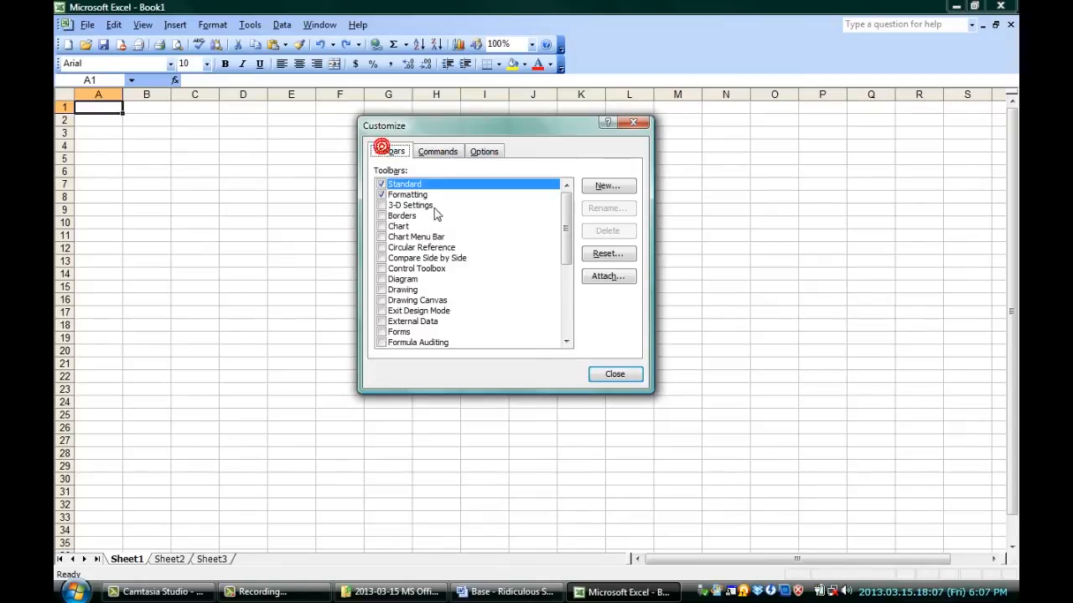
mouse_move(470, 248)
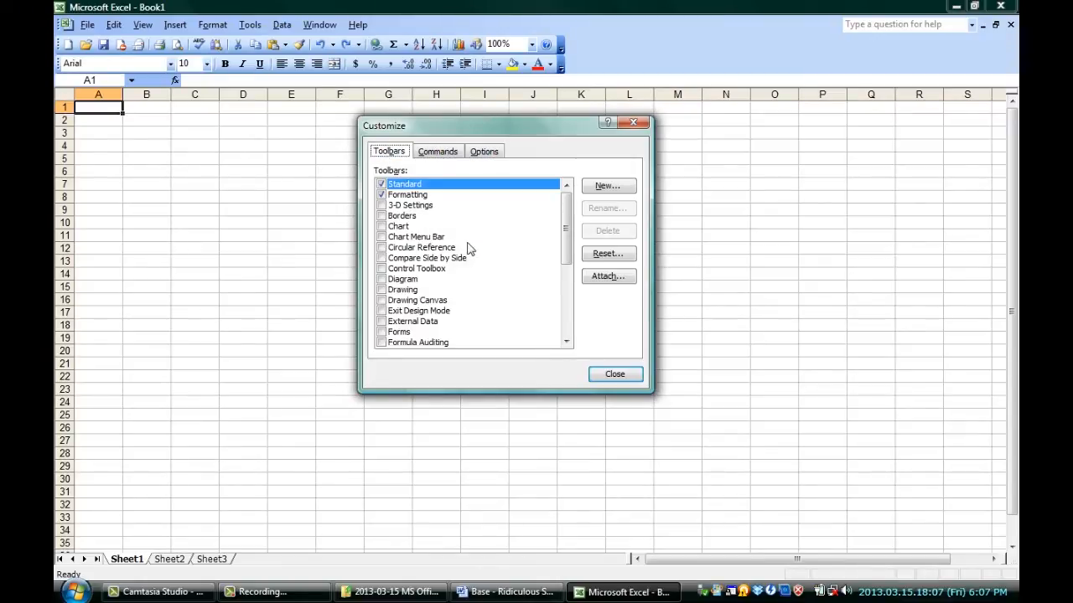
mouse_move(471, 257)
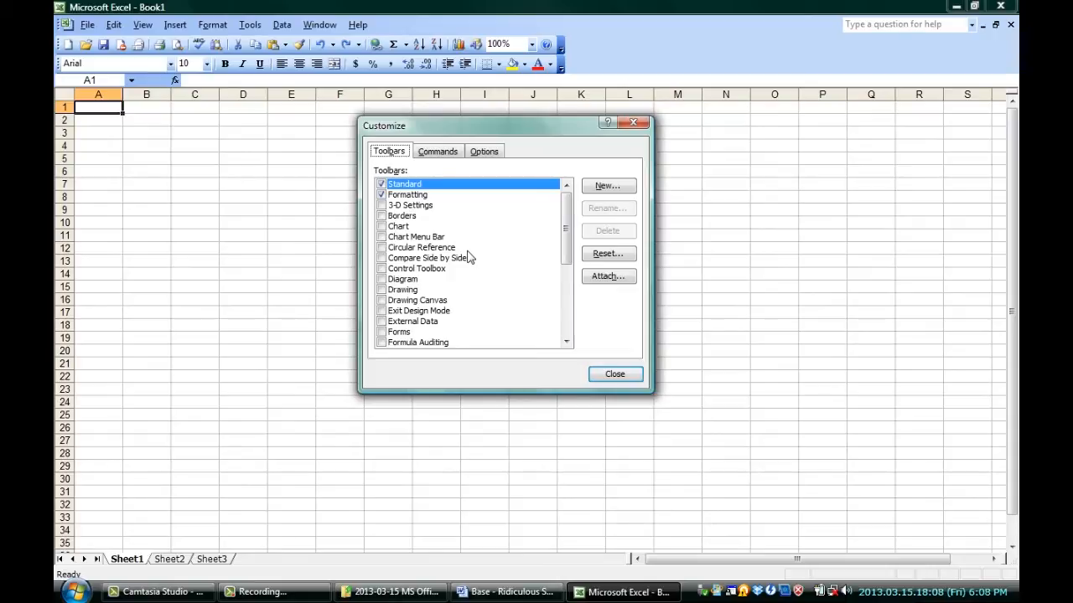
click(506, 592)
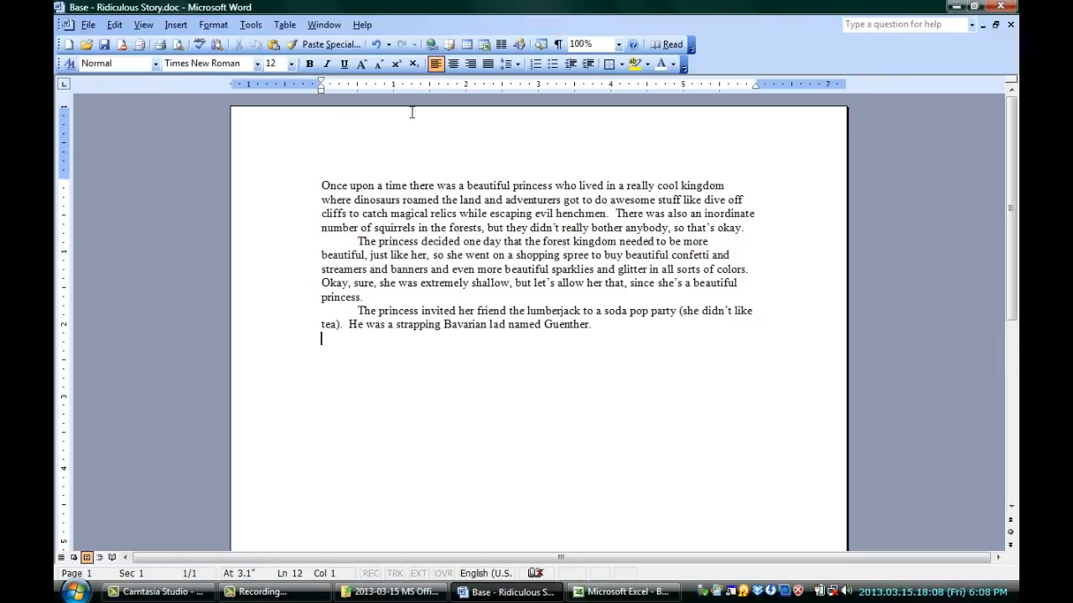
mouse_move(249, 26)
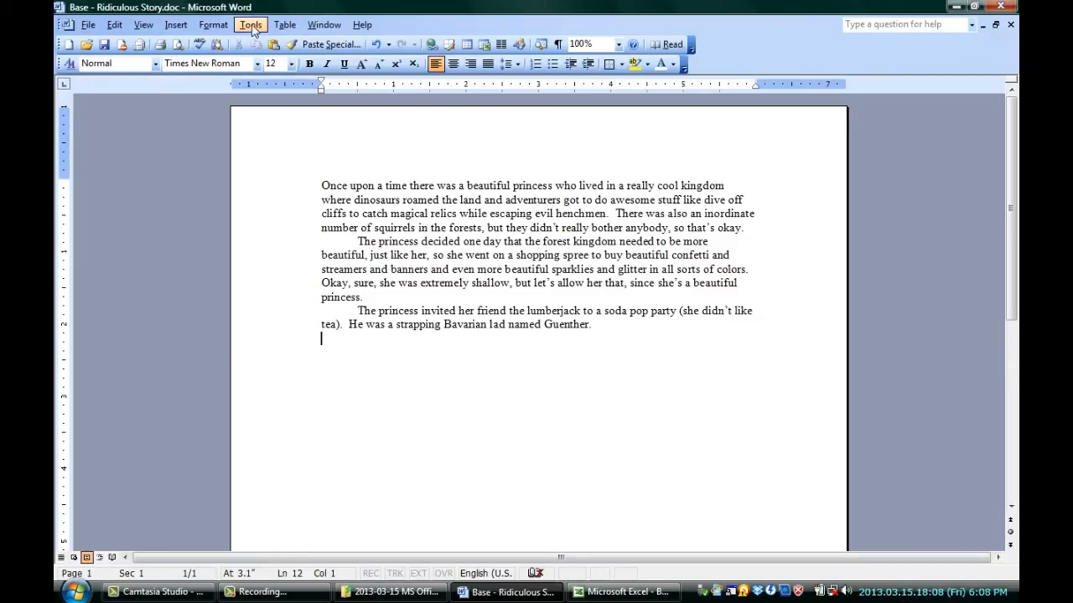
Reopen Customize from the Tools menu to reach the commands-by-category view.
click(250, 25)
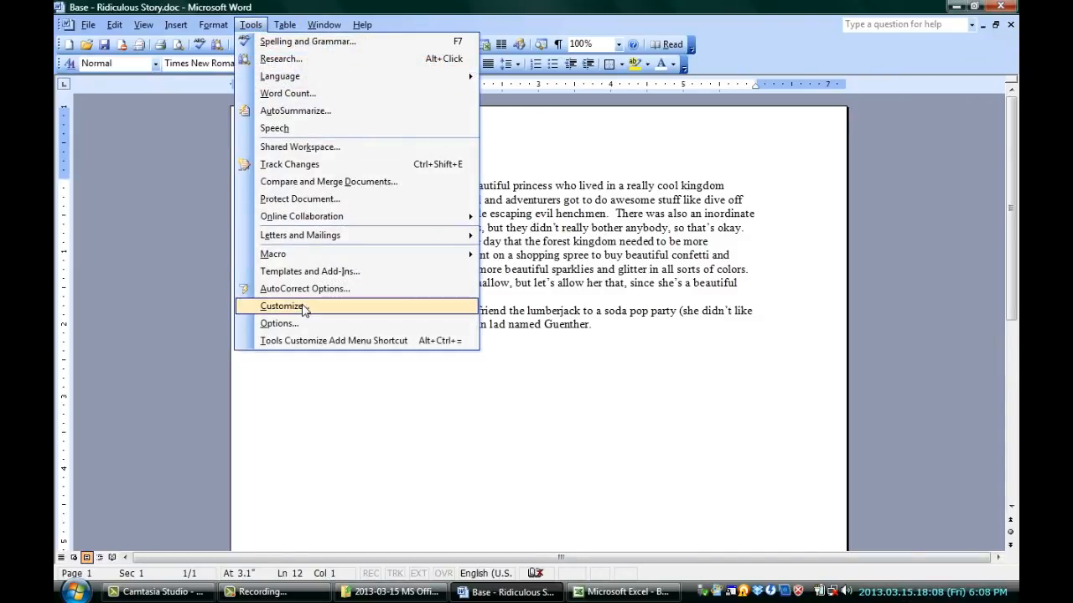
click(282, 305)
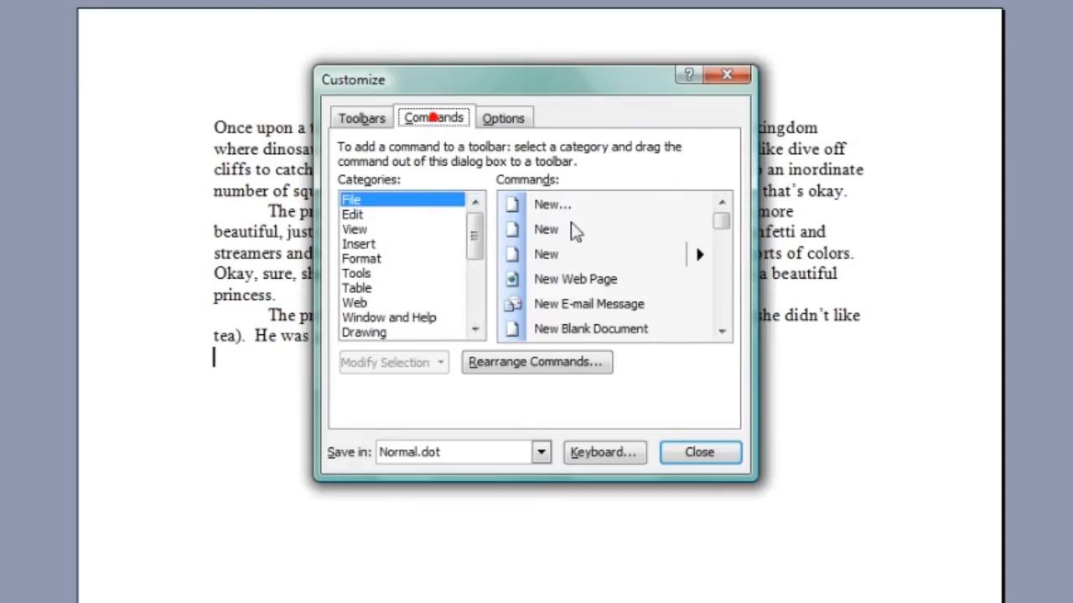
mouse_move(604, 453)
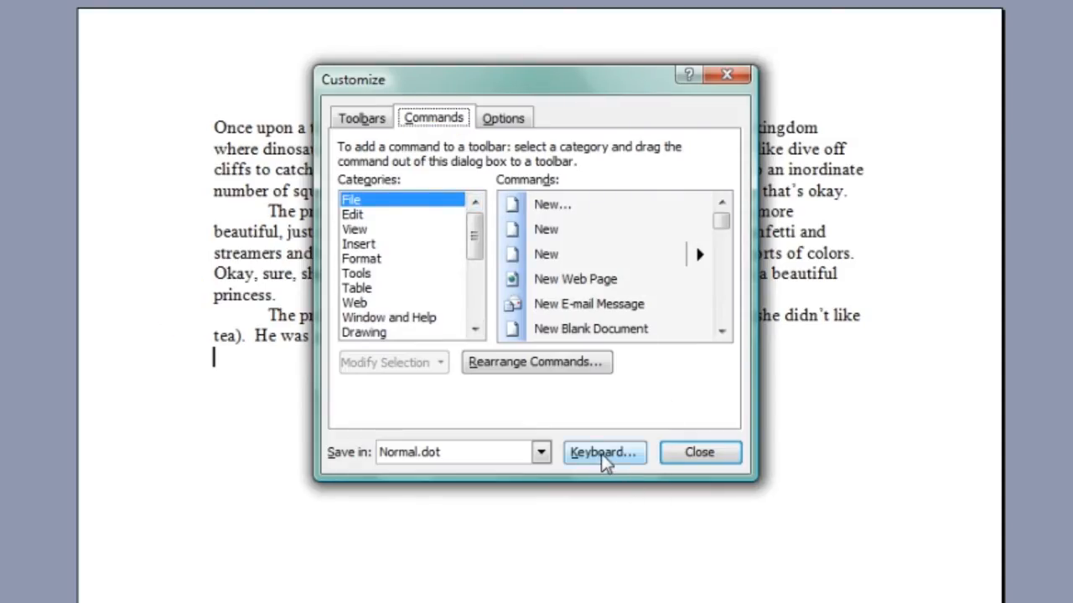
In Customize Keyboard, choose the Edit category and select EditCut to list its current keys.
click(604, 452)
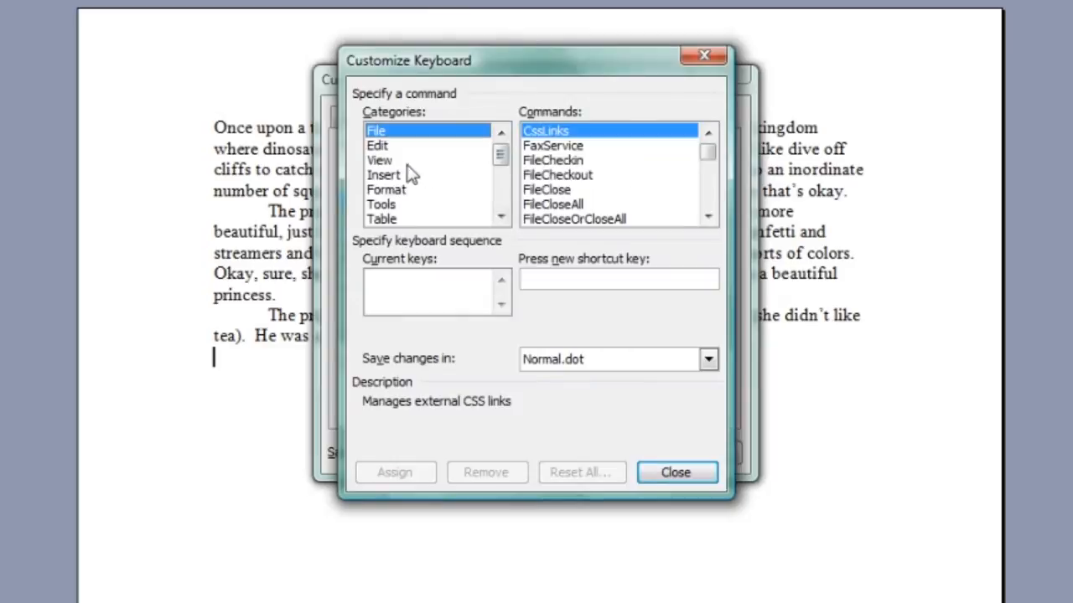
click(382, 218)
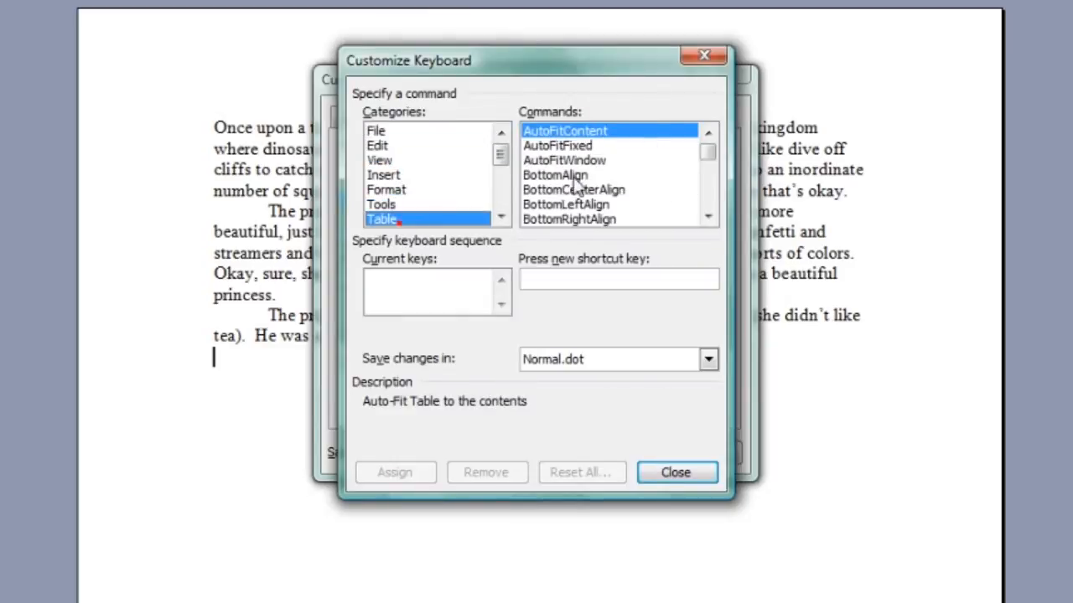
click(556, 144)
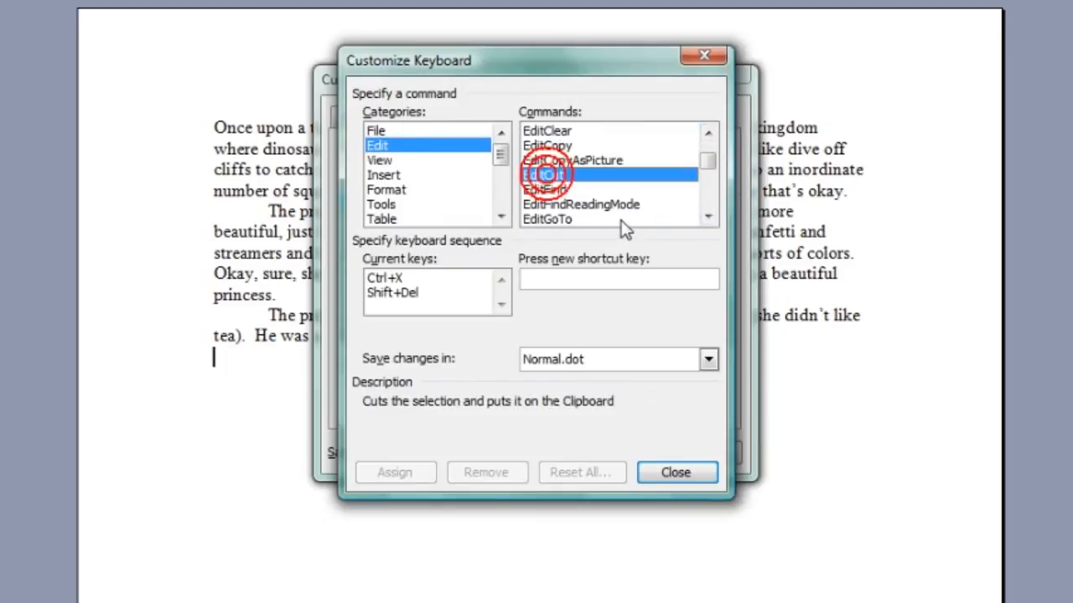
click(543, 174)
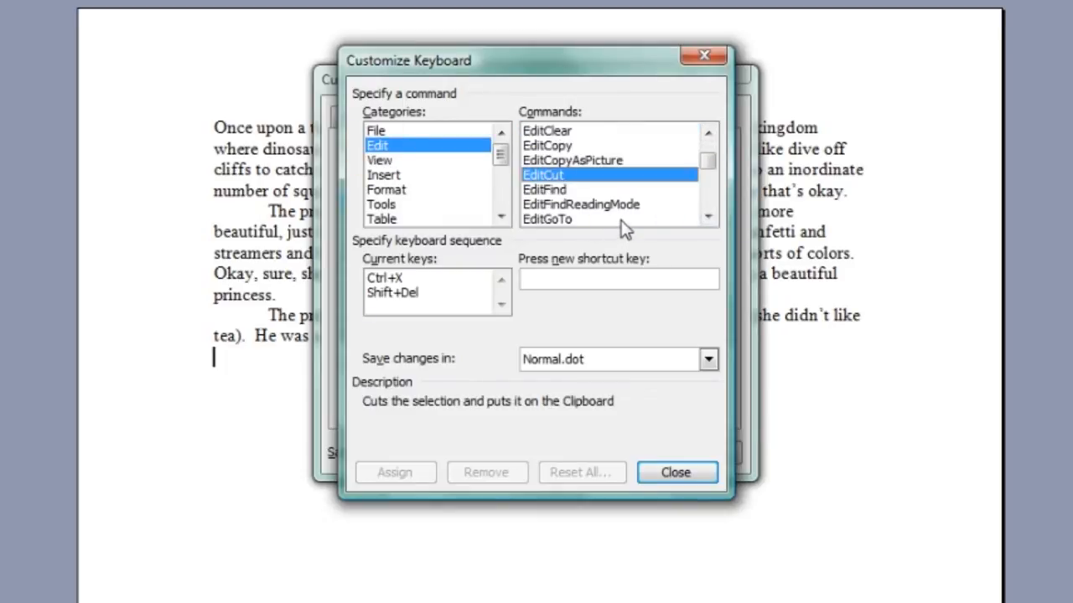
mouse_move(386, 288)
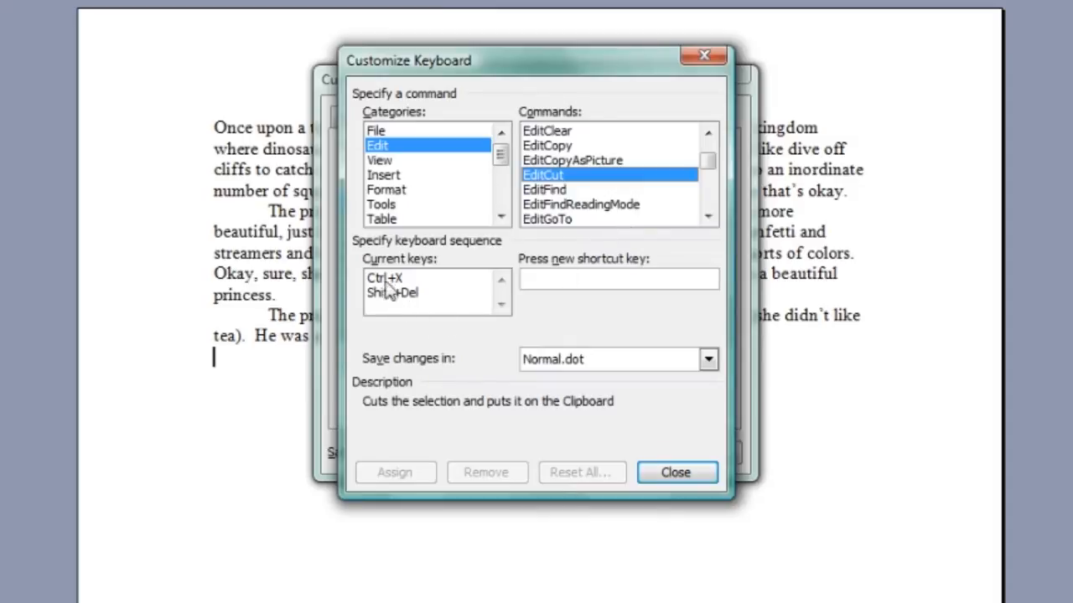
mouse_move(449, 294)
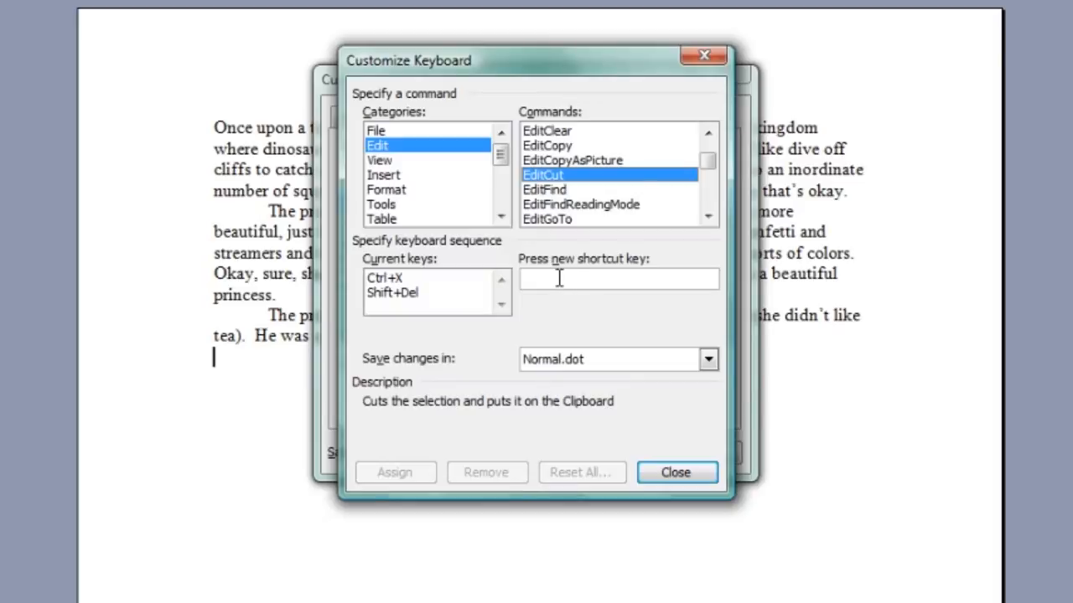
mouse_move(629, 305)
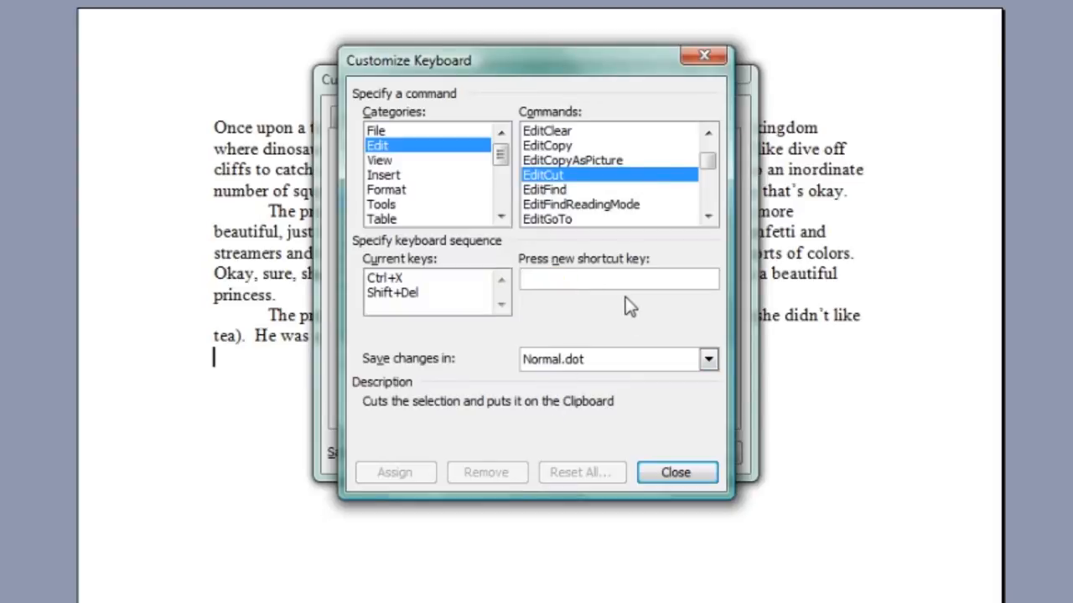
Record a new key combination and assign it to EditCut as a third shortcut.
click(618, 278)
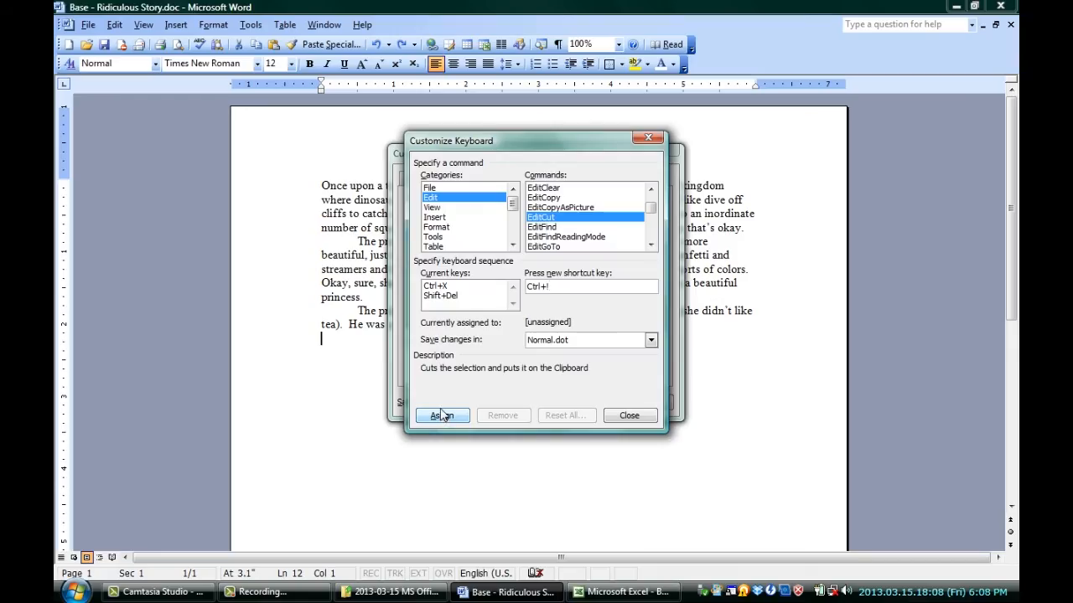
click(443, 416)
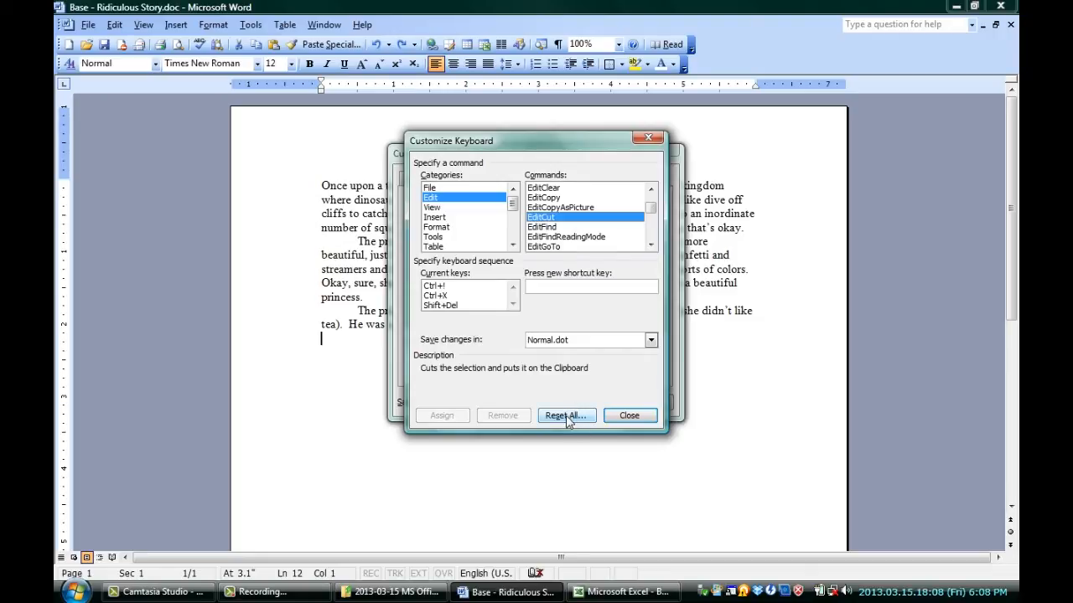
Reset All key assignments, confirm with Yes, and close both customization windows.
click(566, 416)
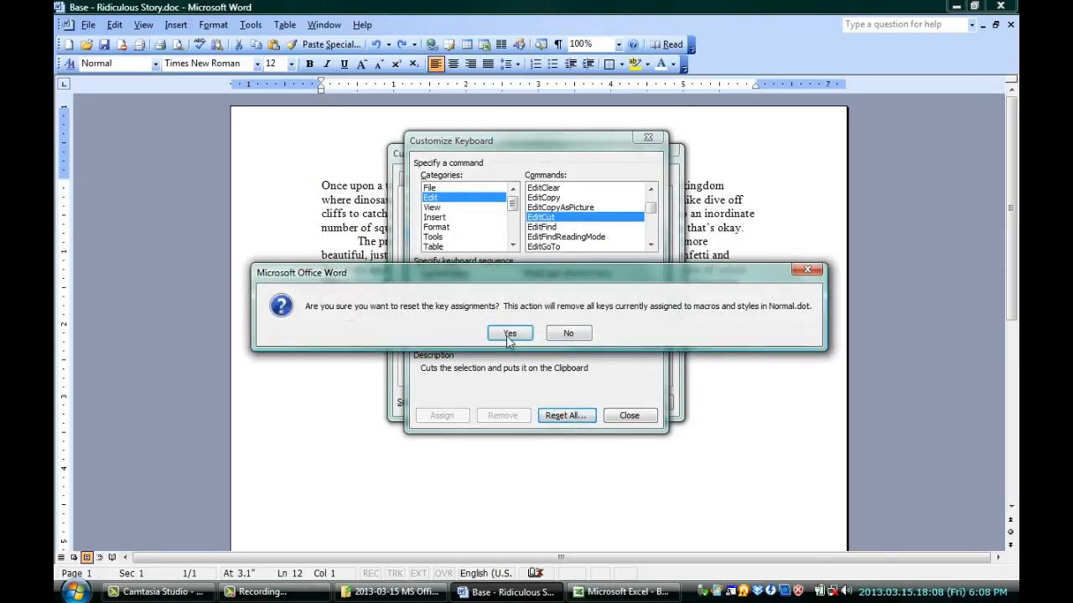
click(509, 332)
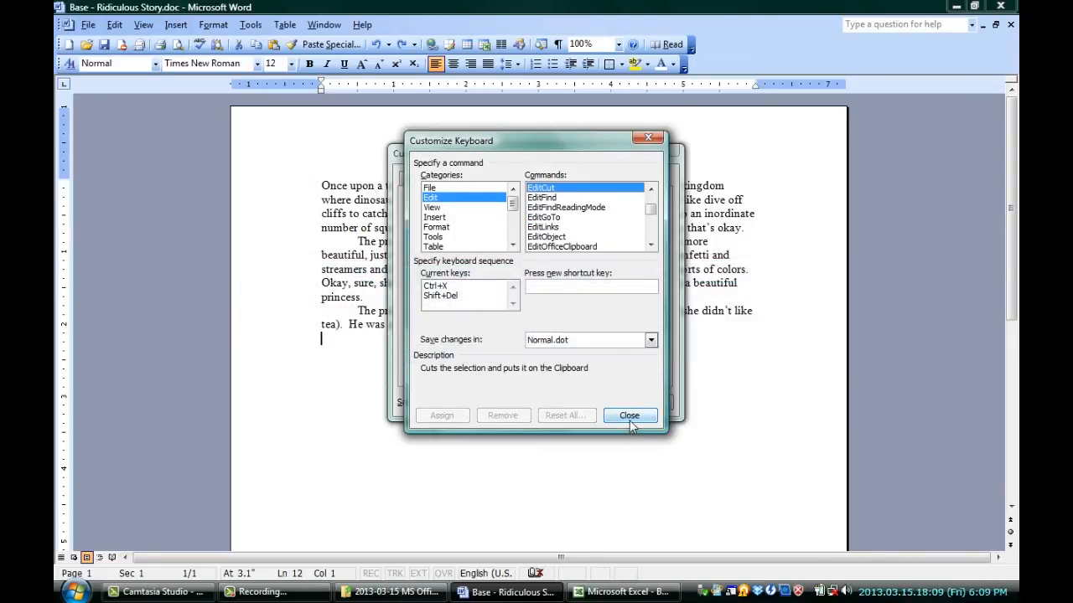
click(629, 415)
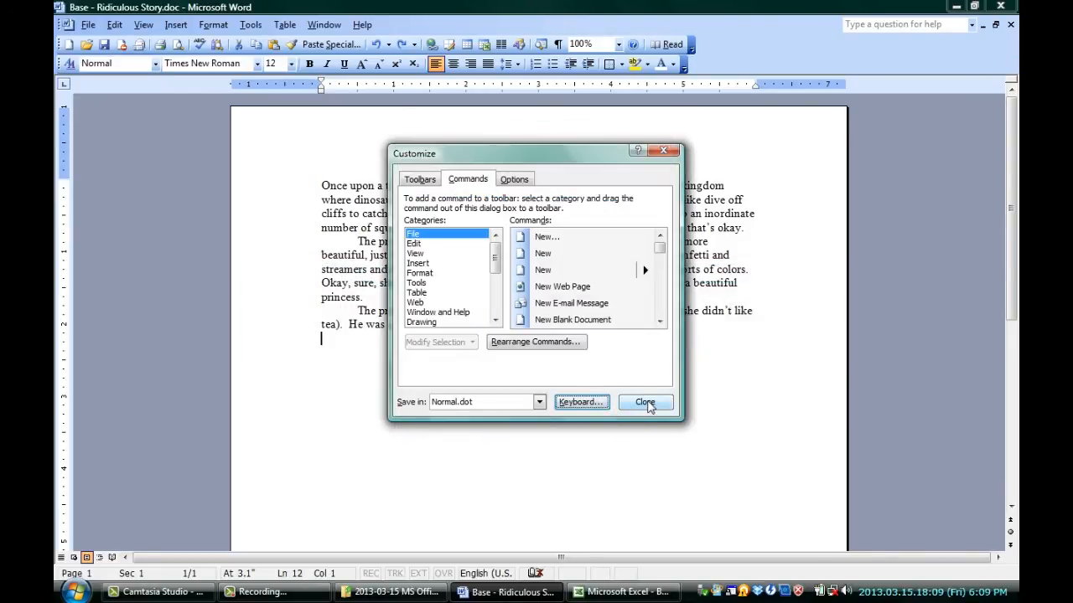
click(645, 402)
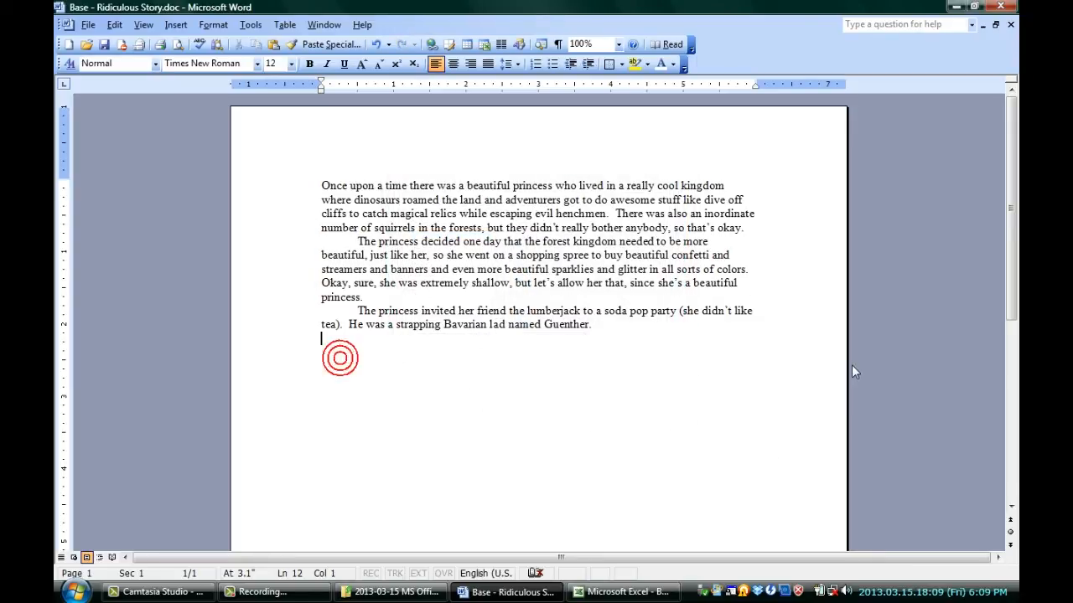